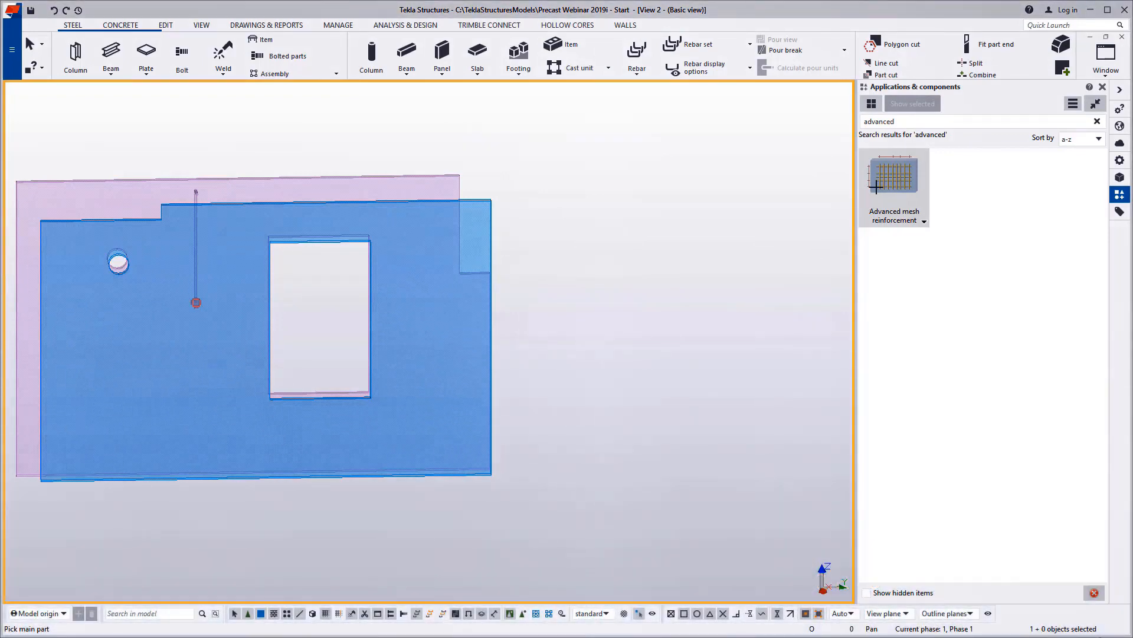
- Apply Advanced mesh reinforcement to the wall panel with transversal spacing 200 and diameter 10
double_click(893, 173)
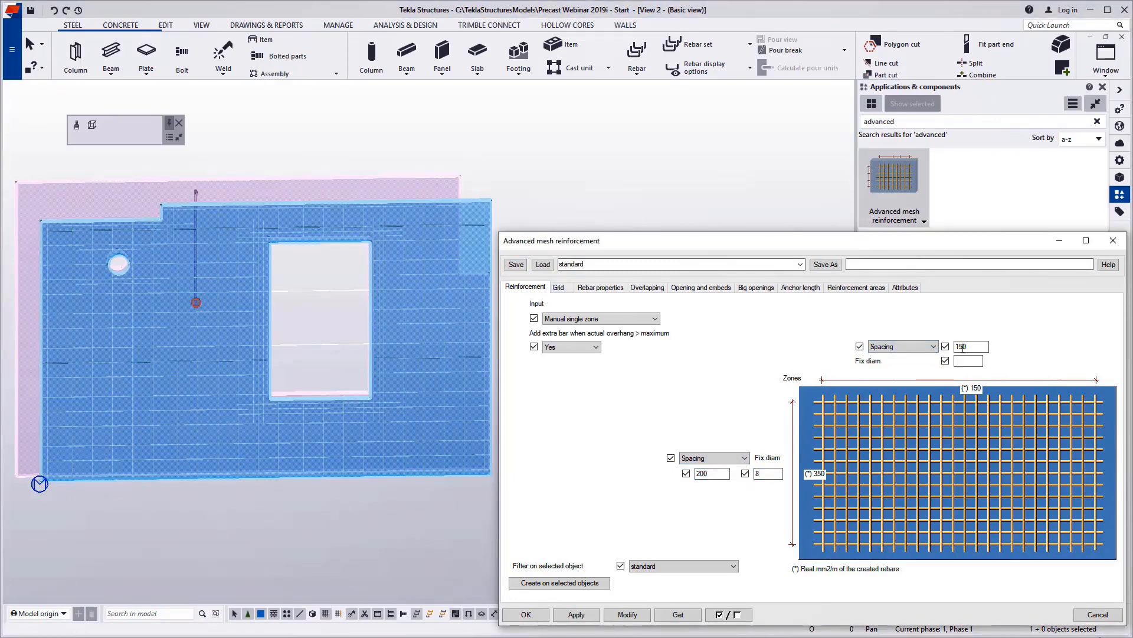
click(626, 614)
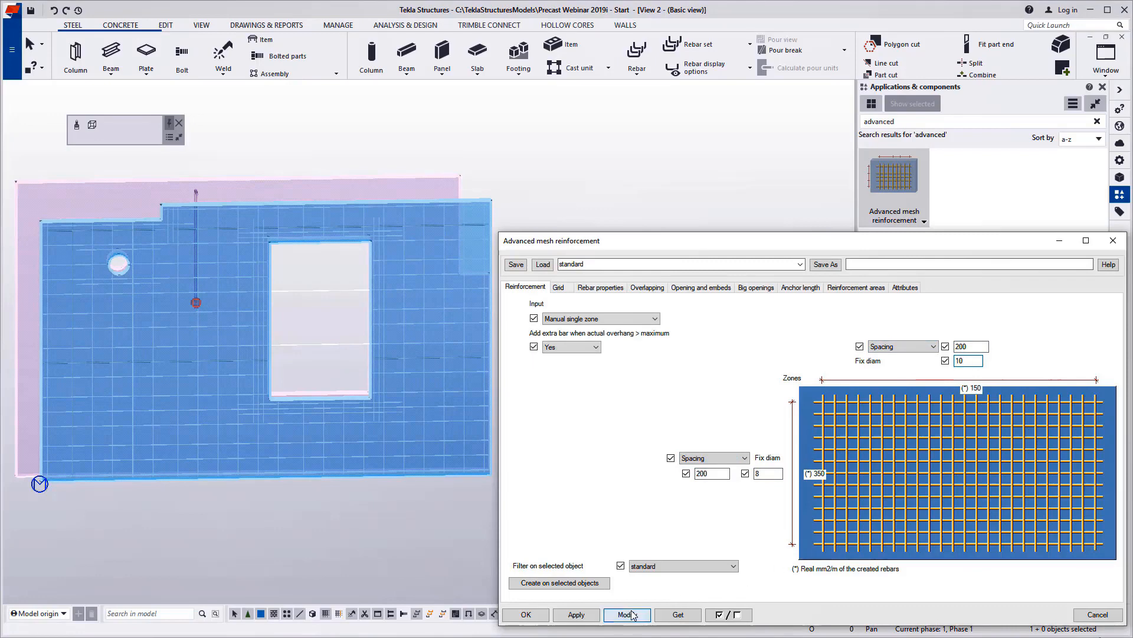
click(626, 614)
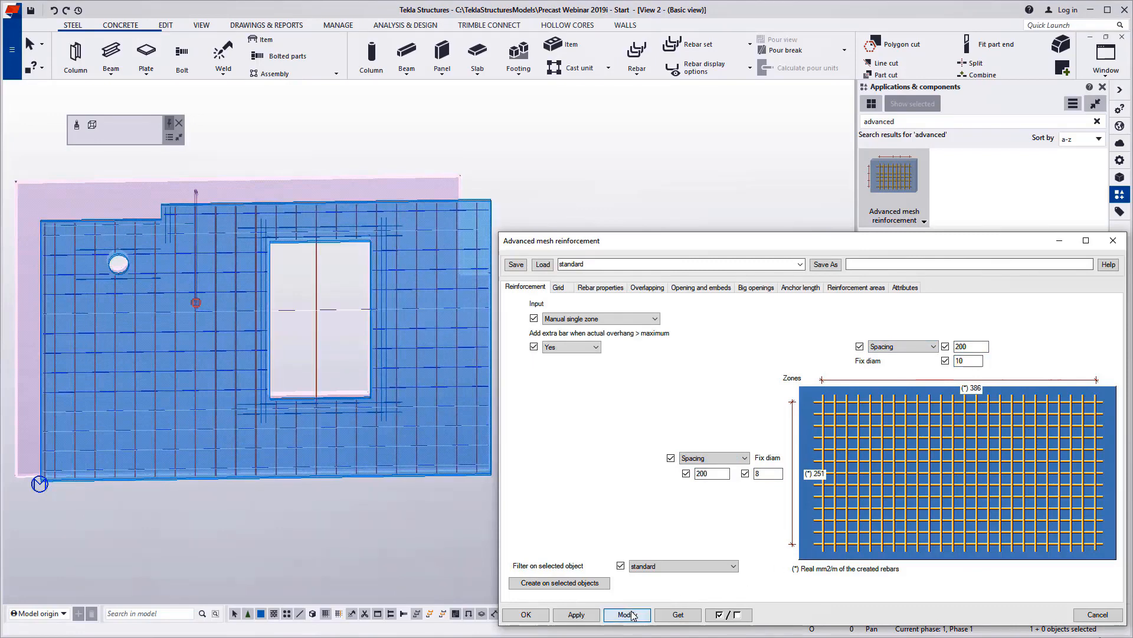
click(559, 287)
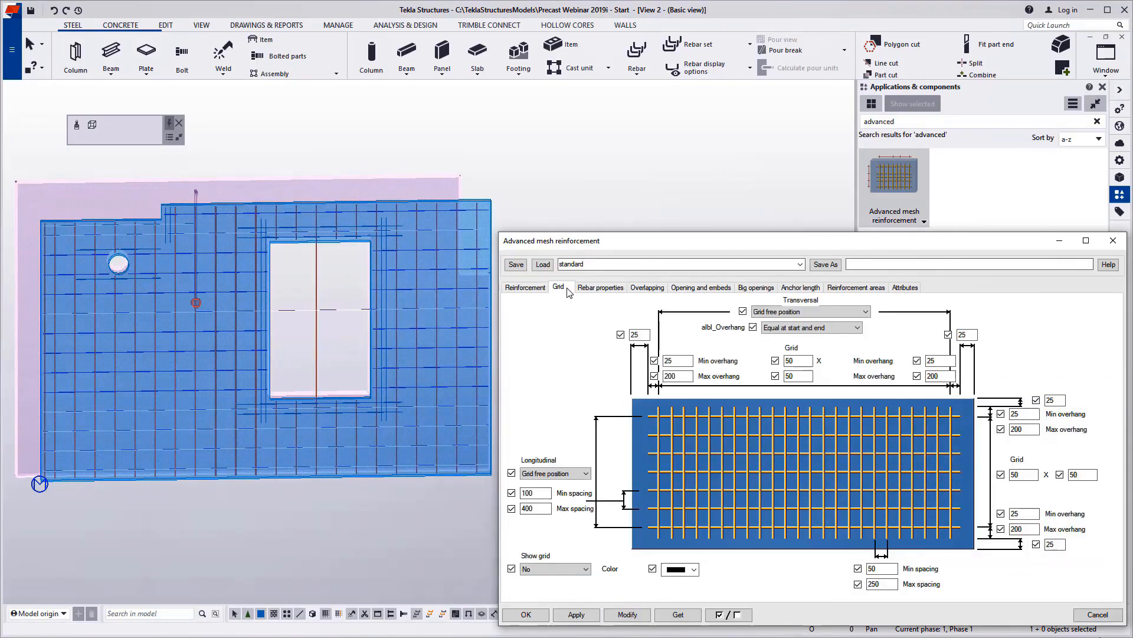
- Regenerate the mesh from the Rebar properties settings so extra bars frame the window opening
click(600, 287)
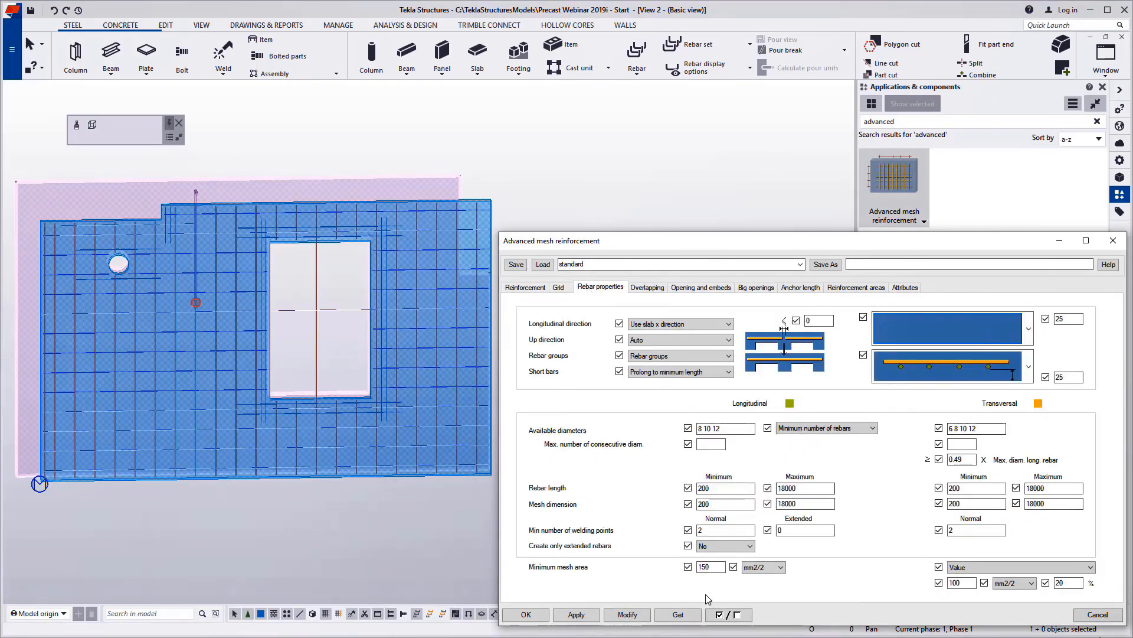
click(625, 614)
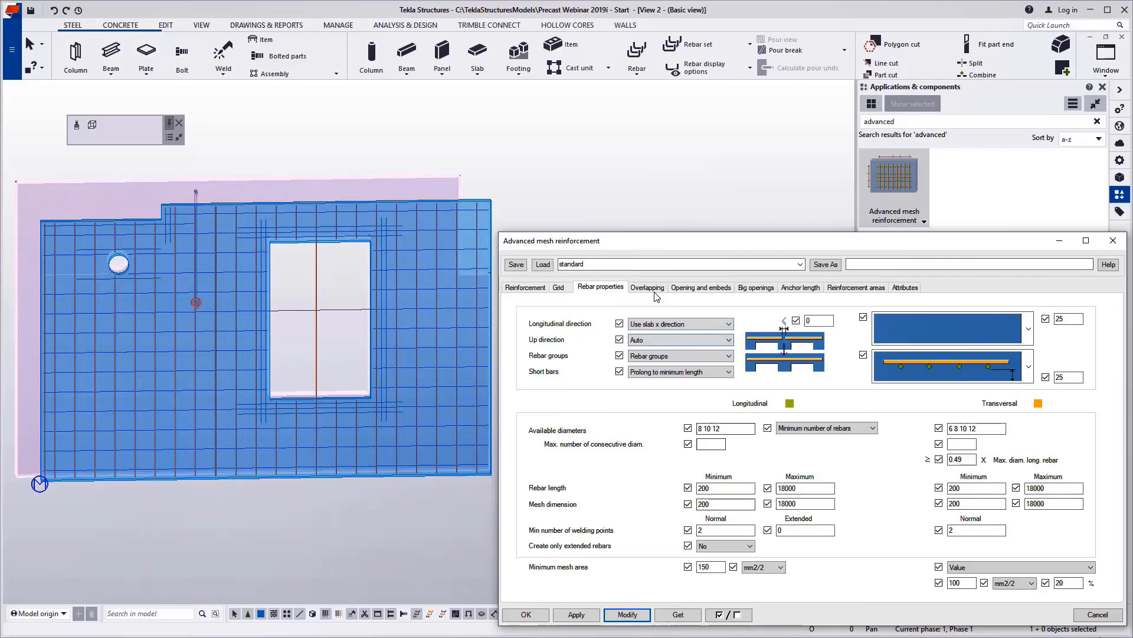
click(700, 287)
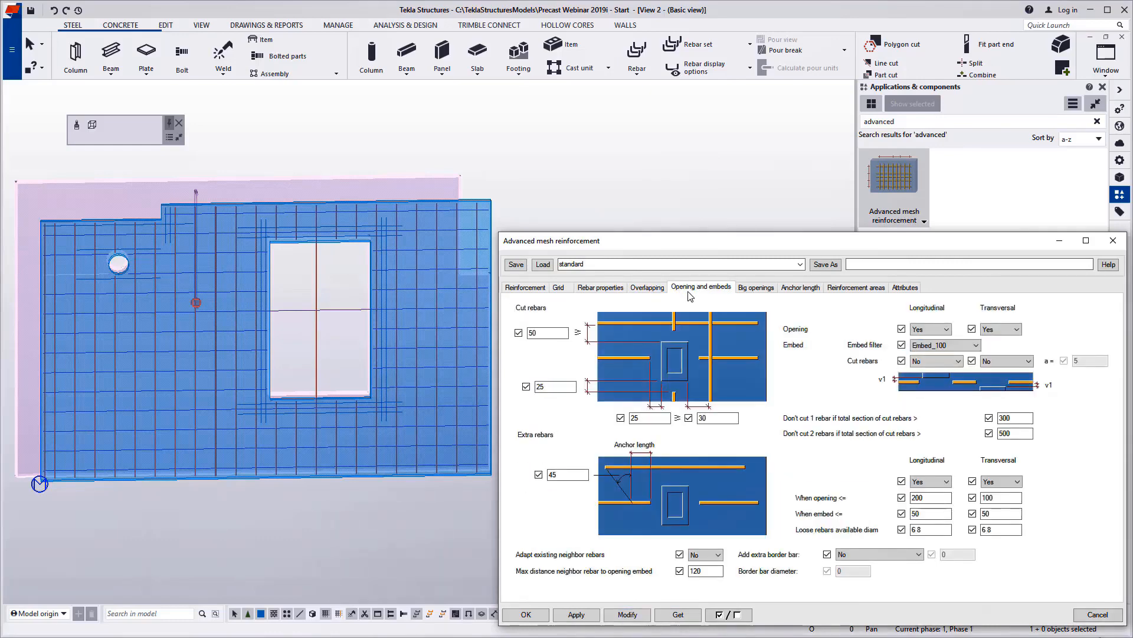
- Cut longitudinal and transversal bars at embeds when v1 ≤ a, with section limits 3000 and 5000
click(1004, 362)
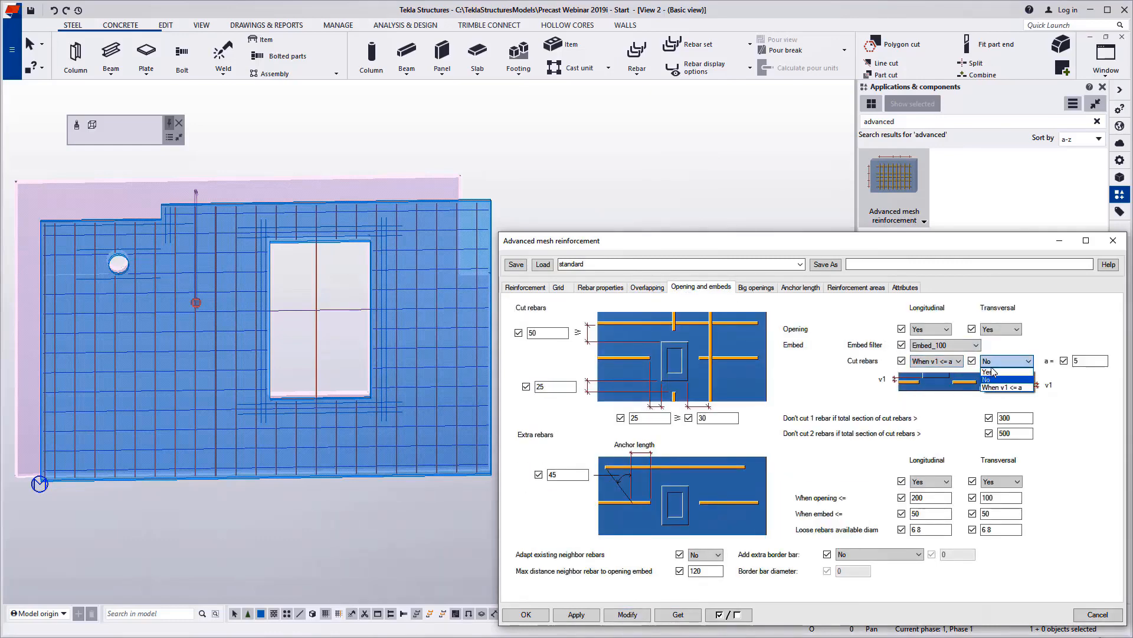
click(1006, 387)
text(0)
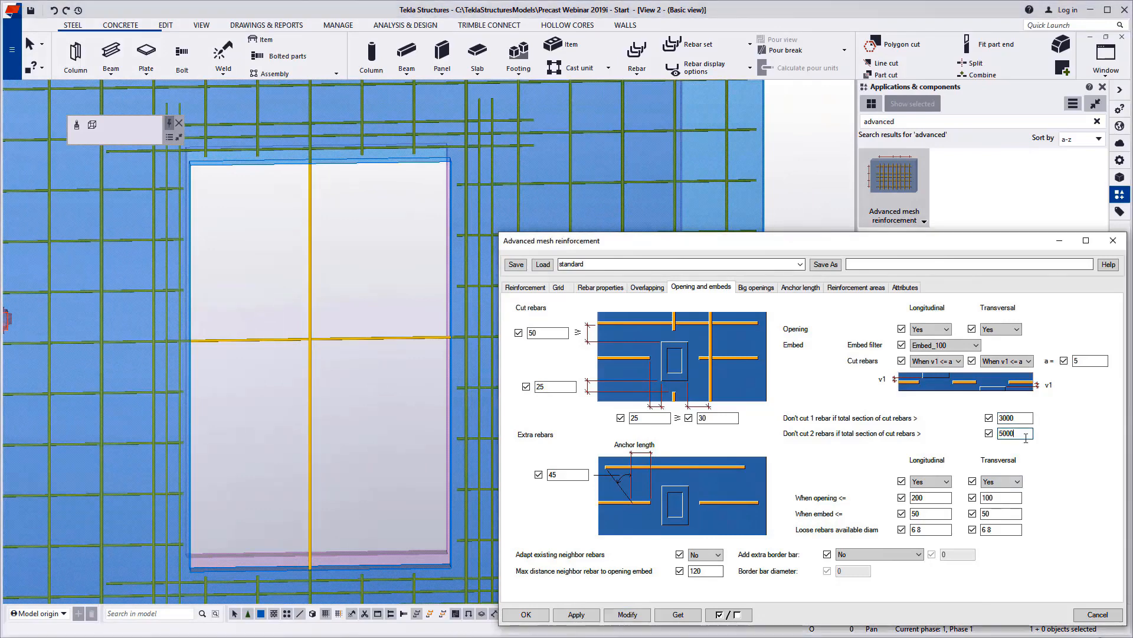
click(627, 614)
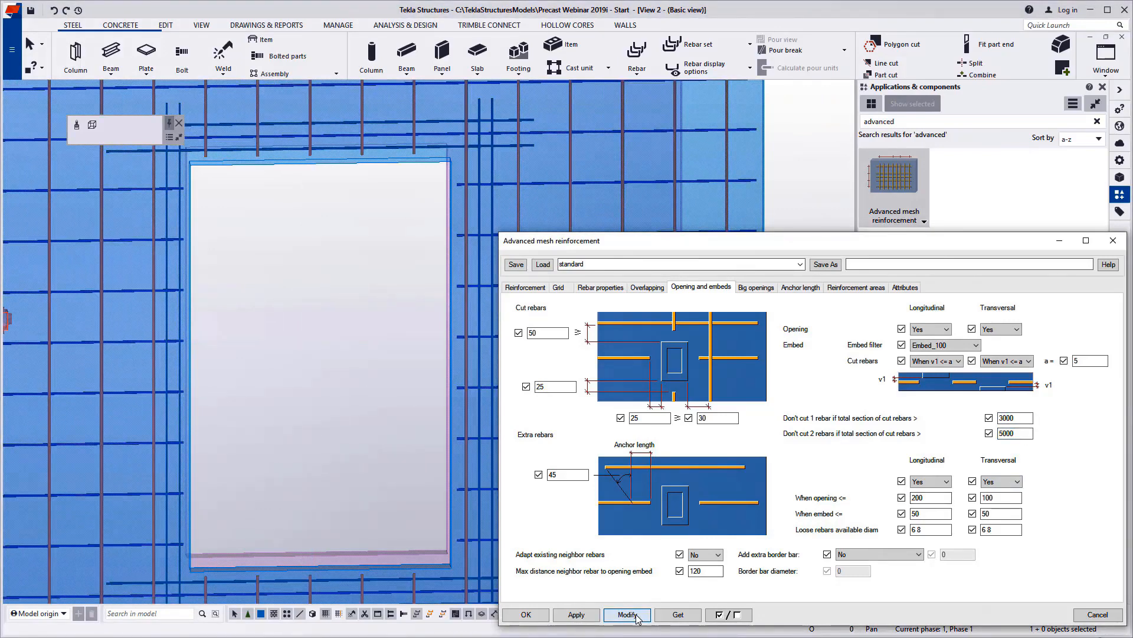
click(756, 287)
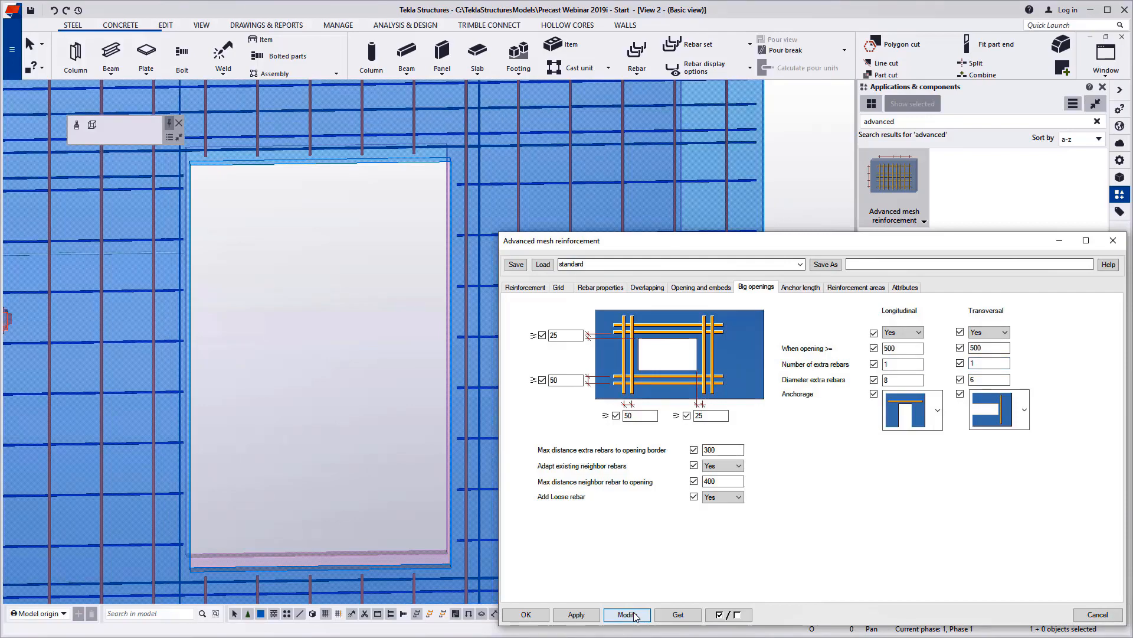
- Review the anchor length and reinforcement area settings, reaching the double wall details
click(626, 614)
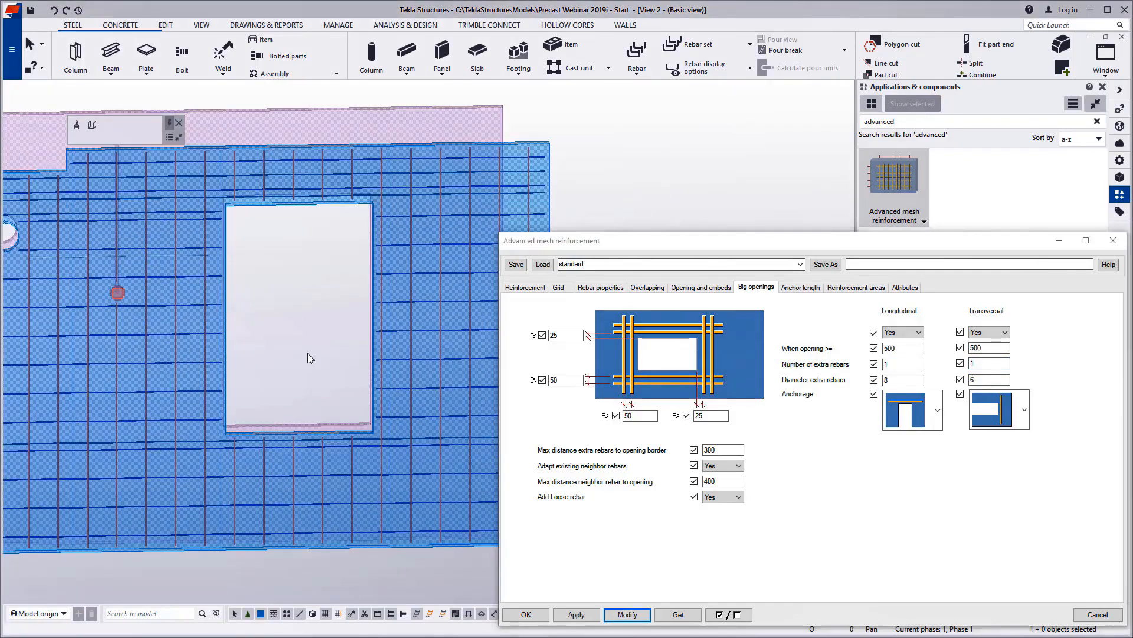
click(800, 287)
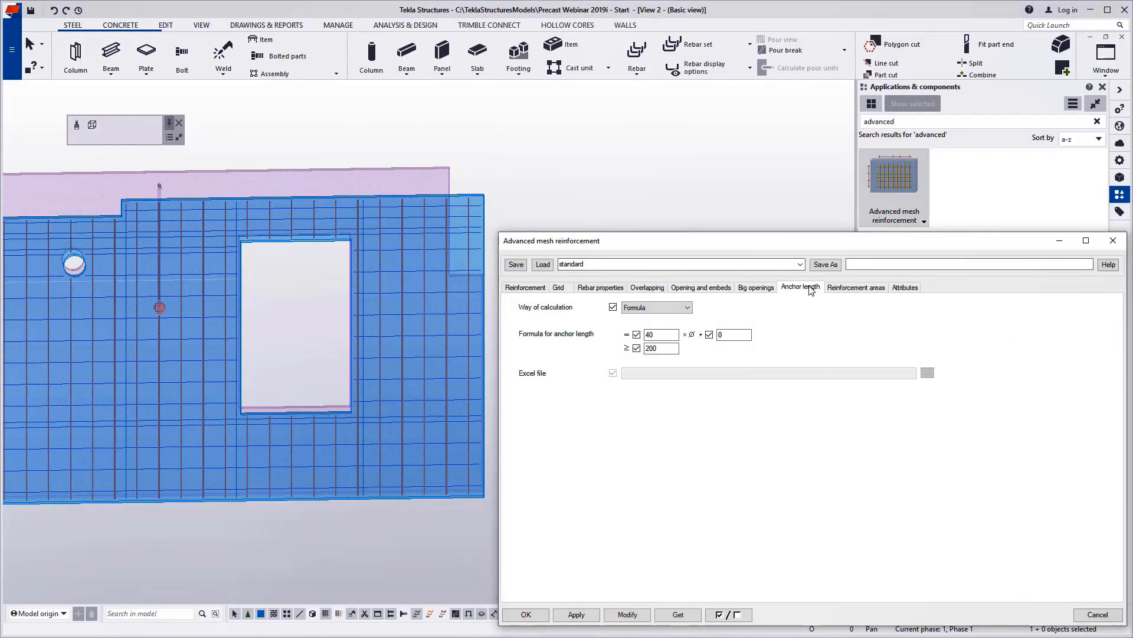
click(856, 287)
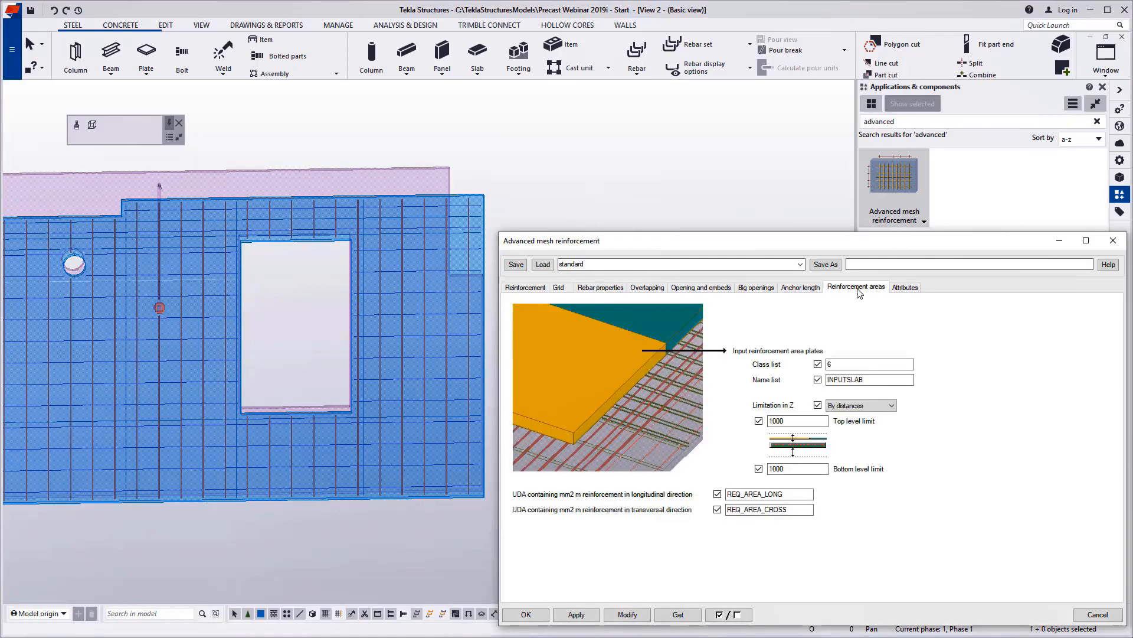
click(905, 287)
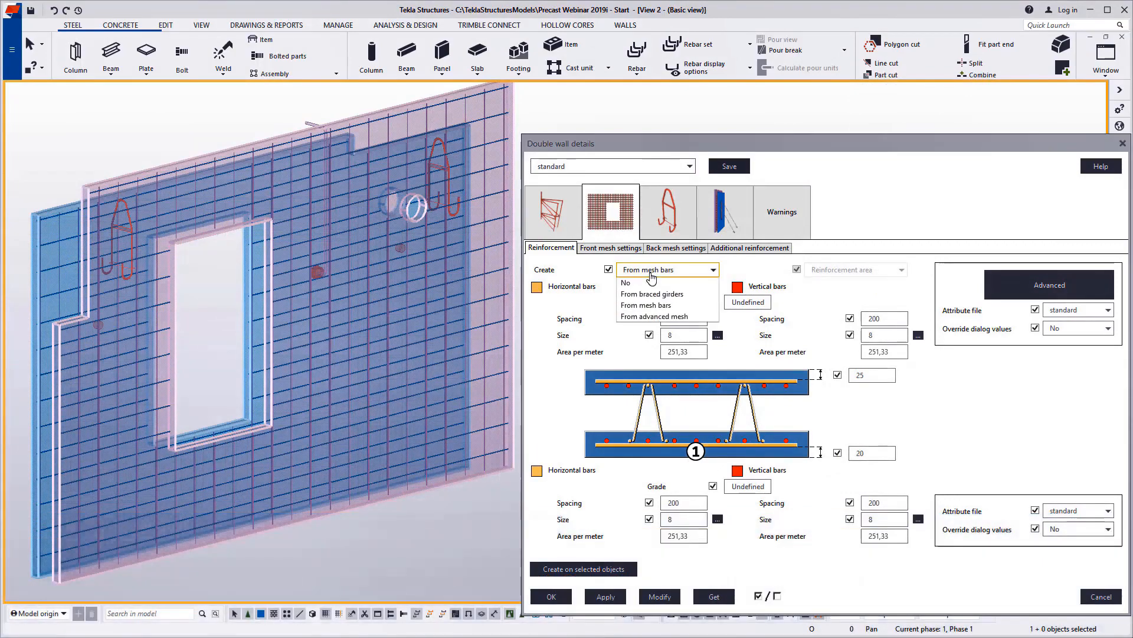
- Create the double wall bars from advanced mesh with reinforcement area 350 per meter and update the wall
click(651, 317)
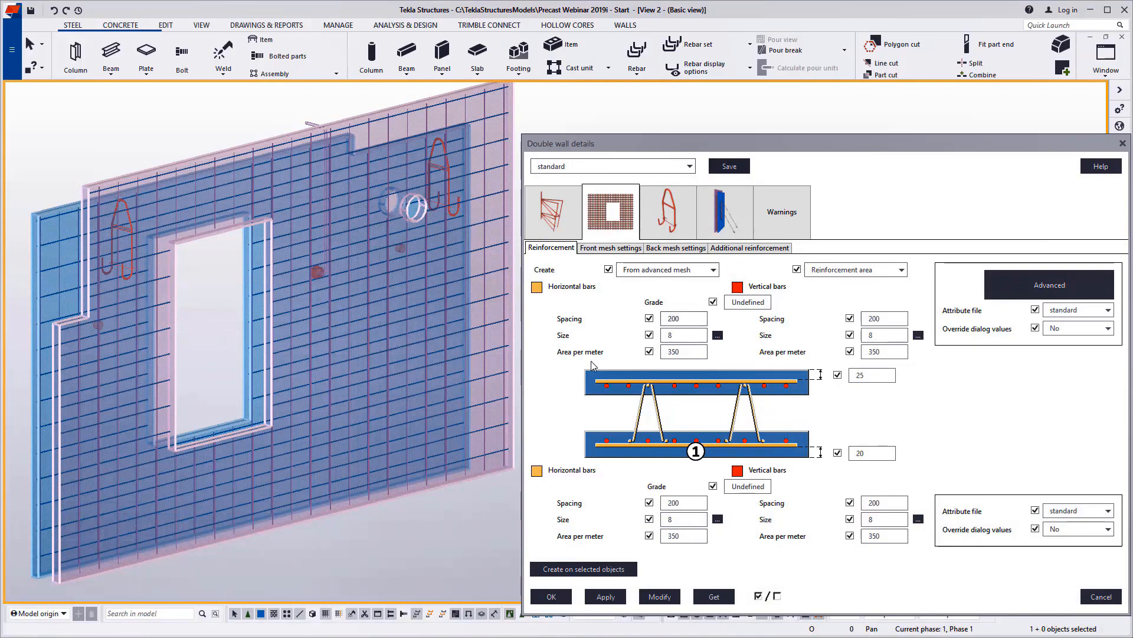
click(657, 596)
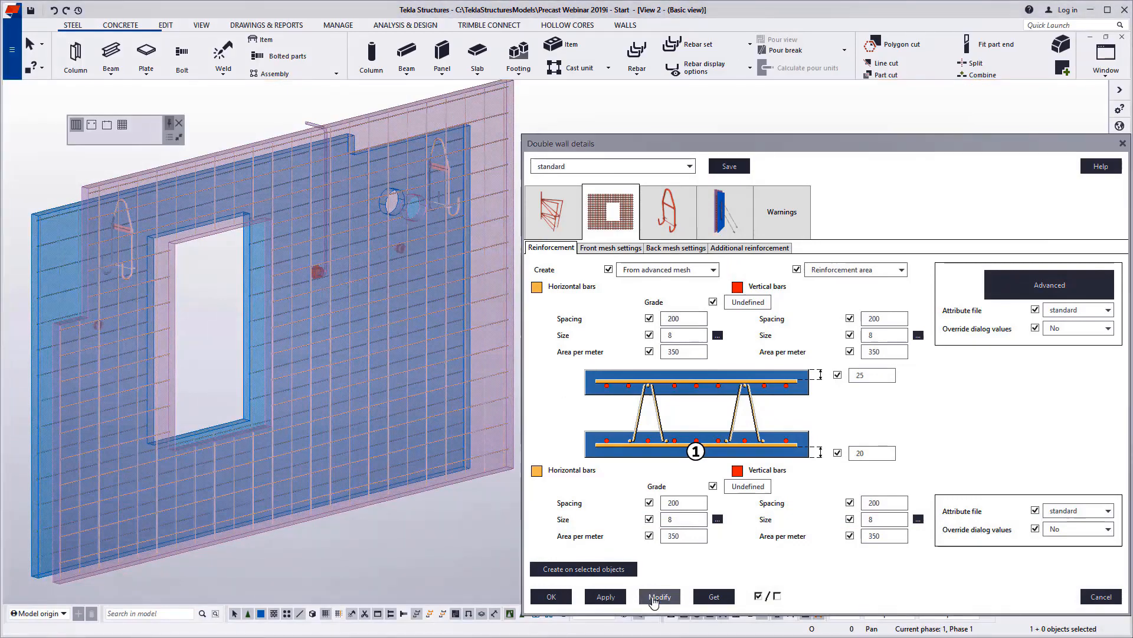
click(658, 597)
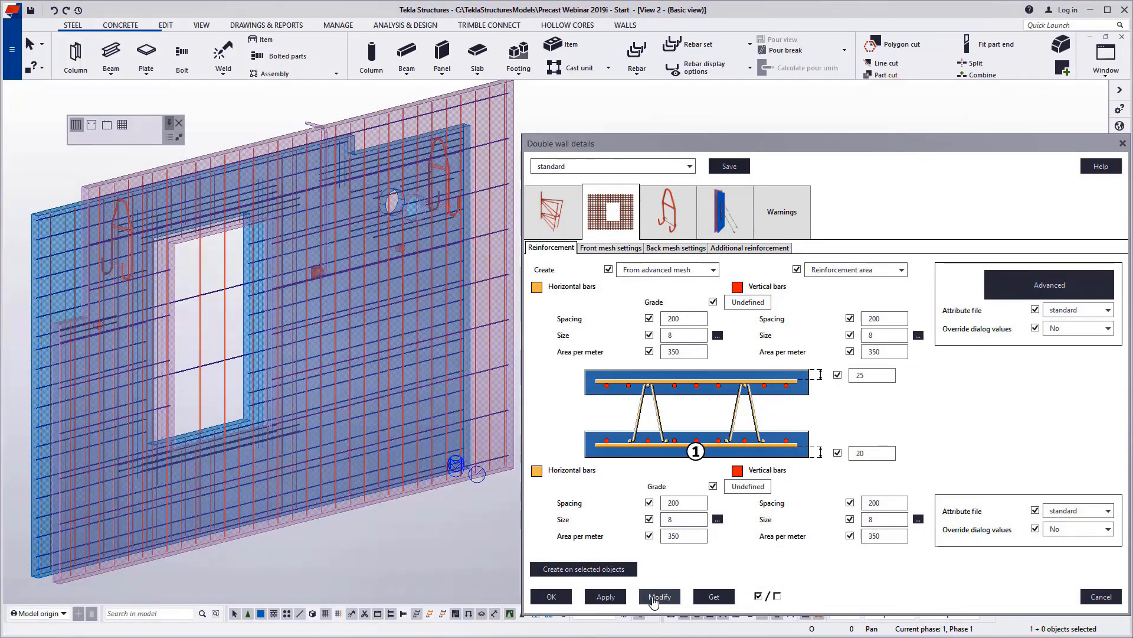